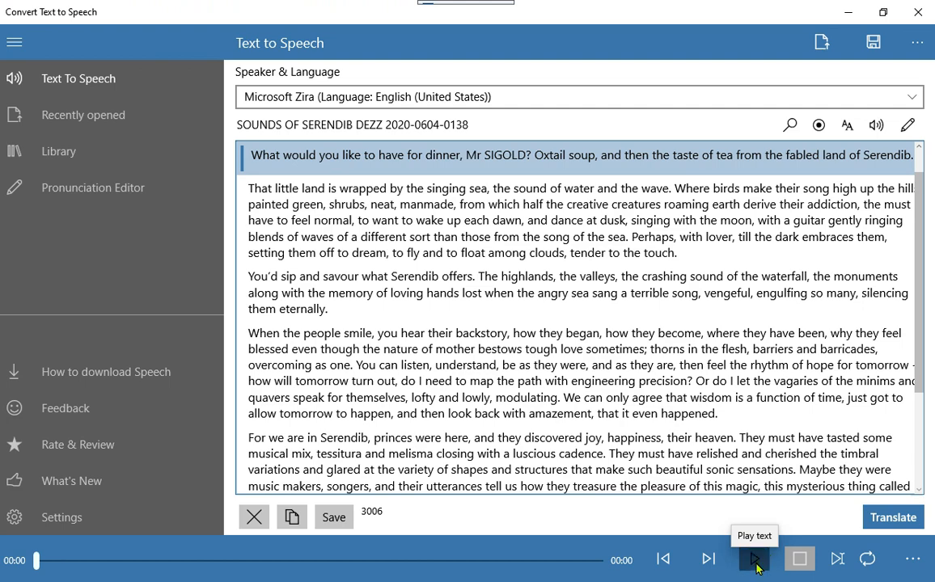
# Step: Start reading the Serendib passage aloud with the Microsoft Zira voice
pyautogui.click(754, 560)
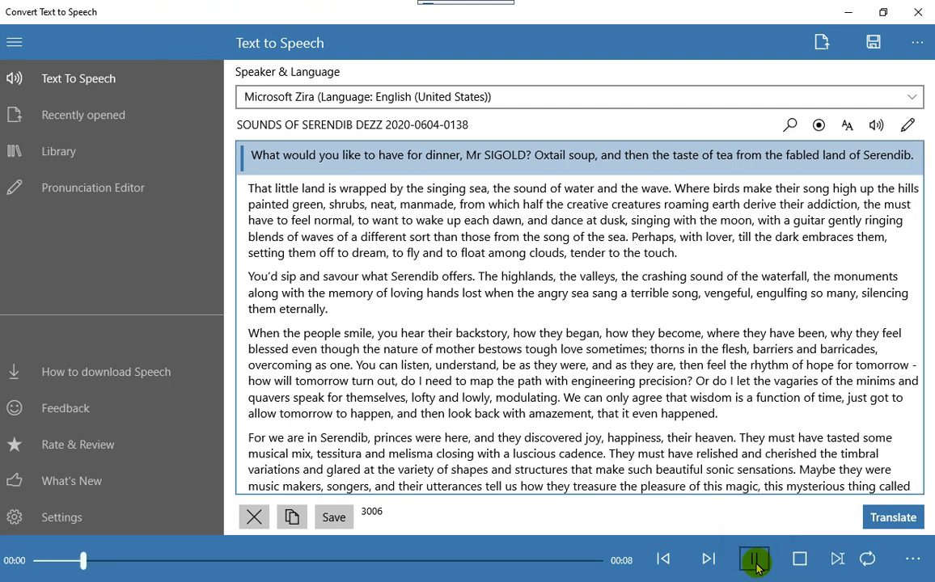